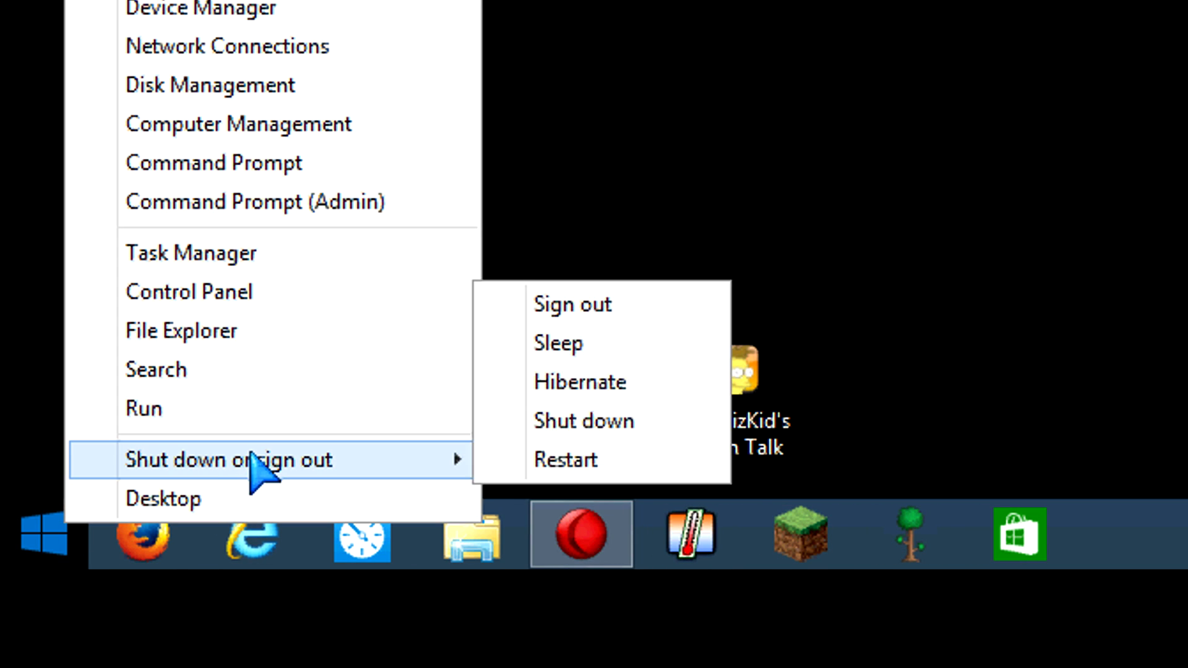
pyautogui.moveTo(398, 451)
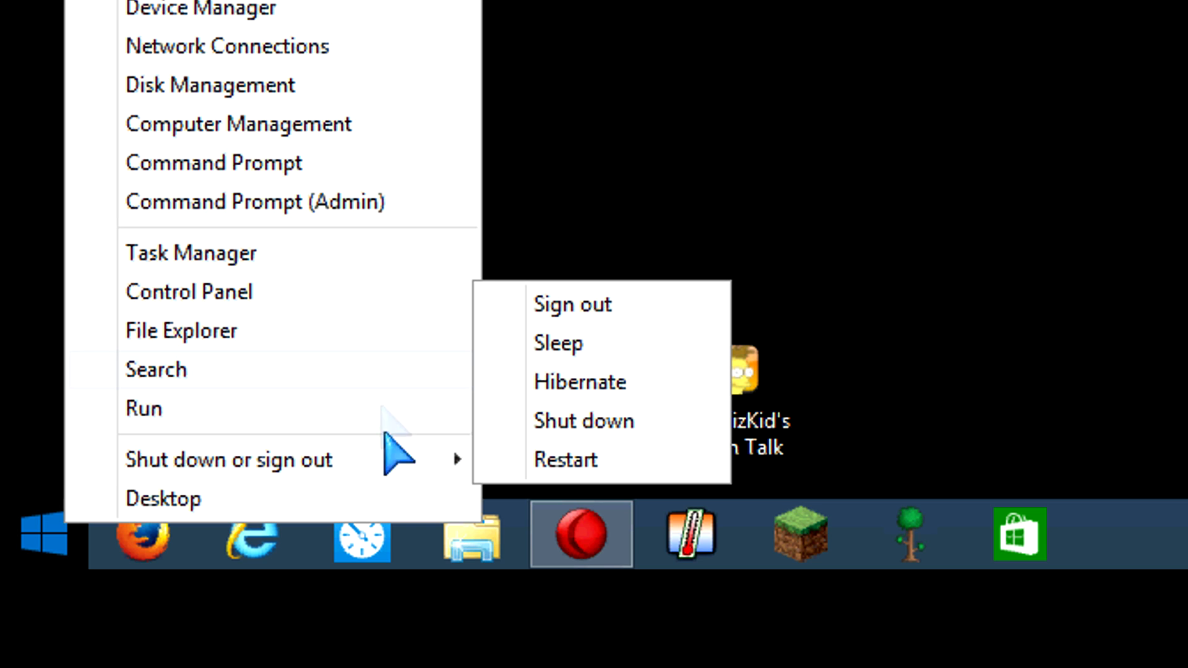
pyautogui.moveTo(462, 455)
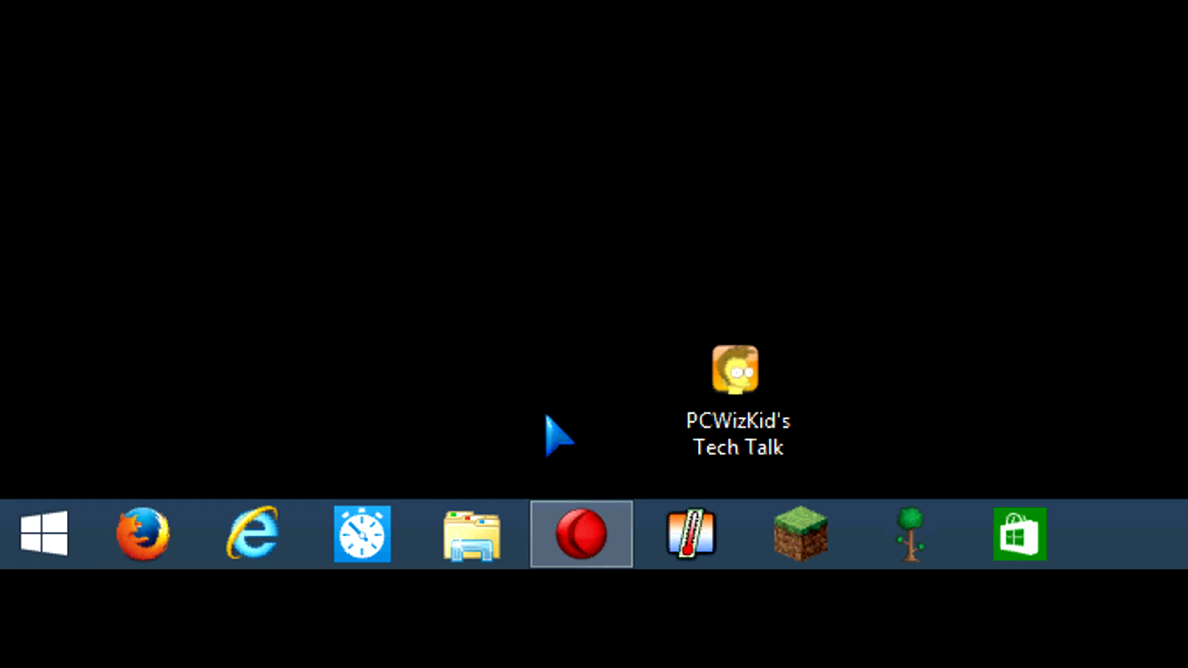
pyautogui.moveTo(591, 424)
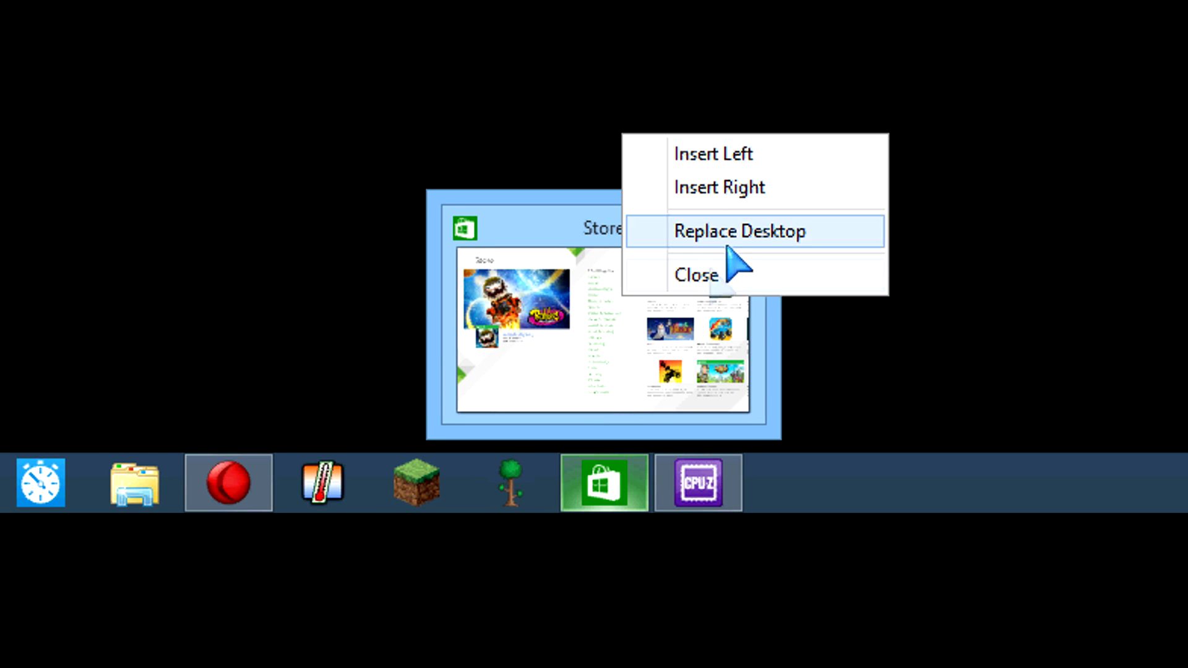
# - Choose Properties from the taskbar's context menu to show Taskbar and Navigation properties
pyautogui.click(741, 231)
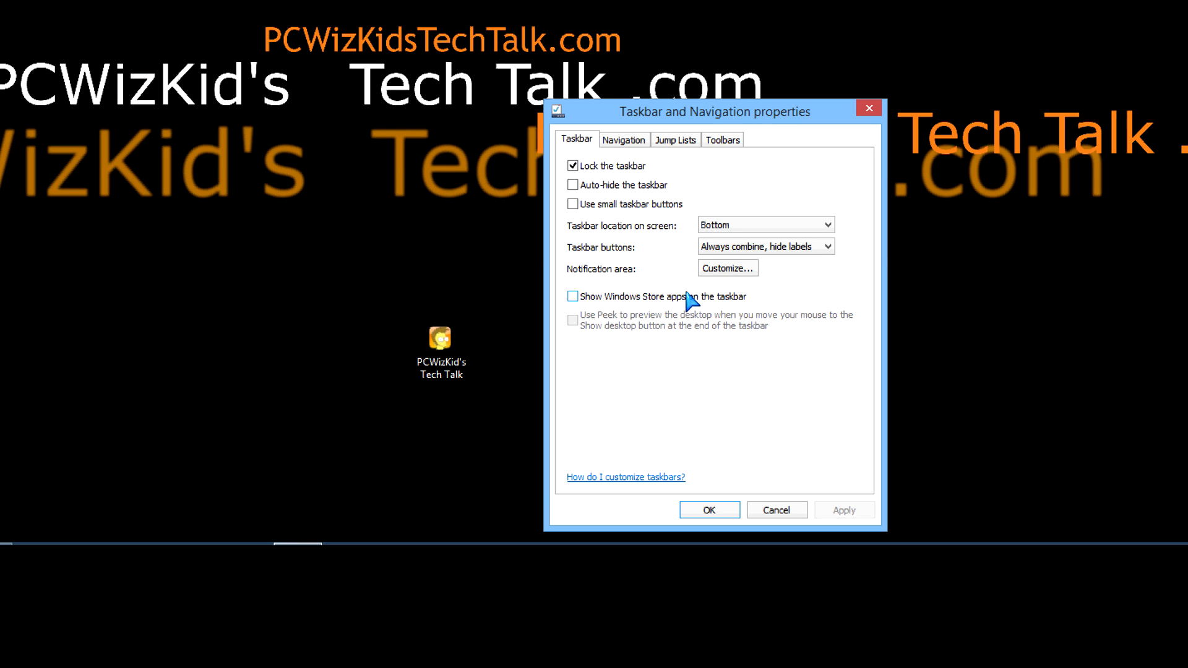
# - Enable 'Show Windows Store apps on the taskbar', confirm with OK, and minimize Calculator
pyautogui.click(573, 297)
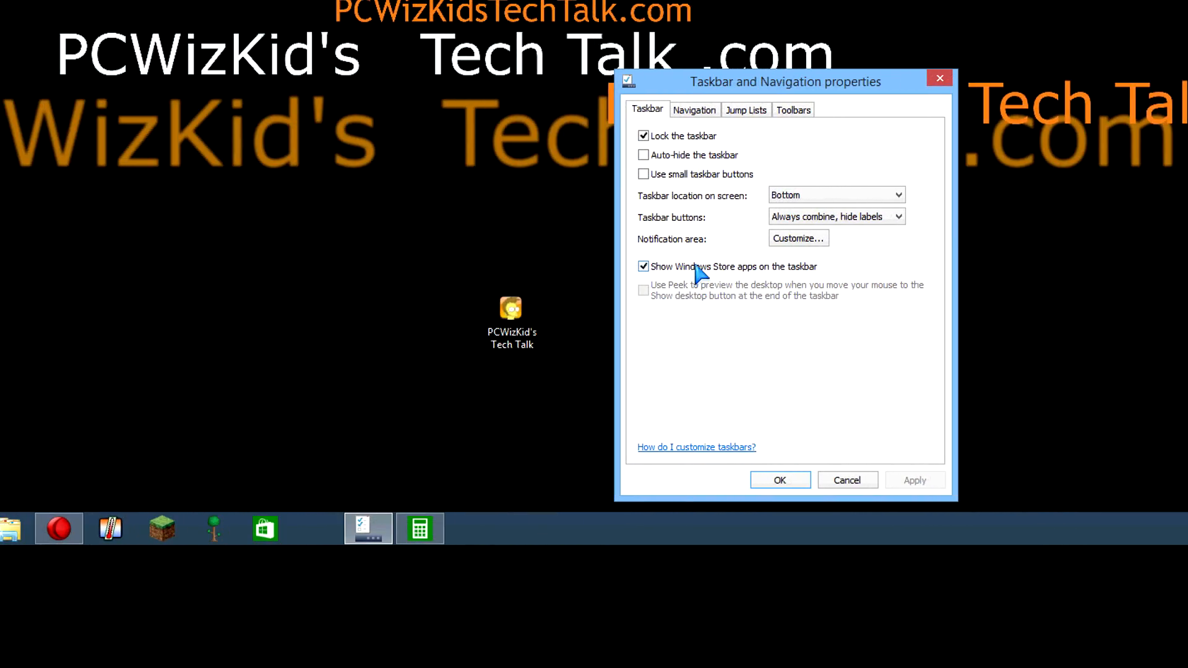
pyautogui.click(643, 266)
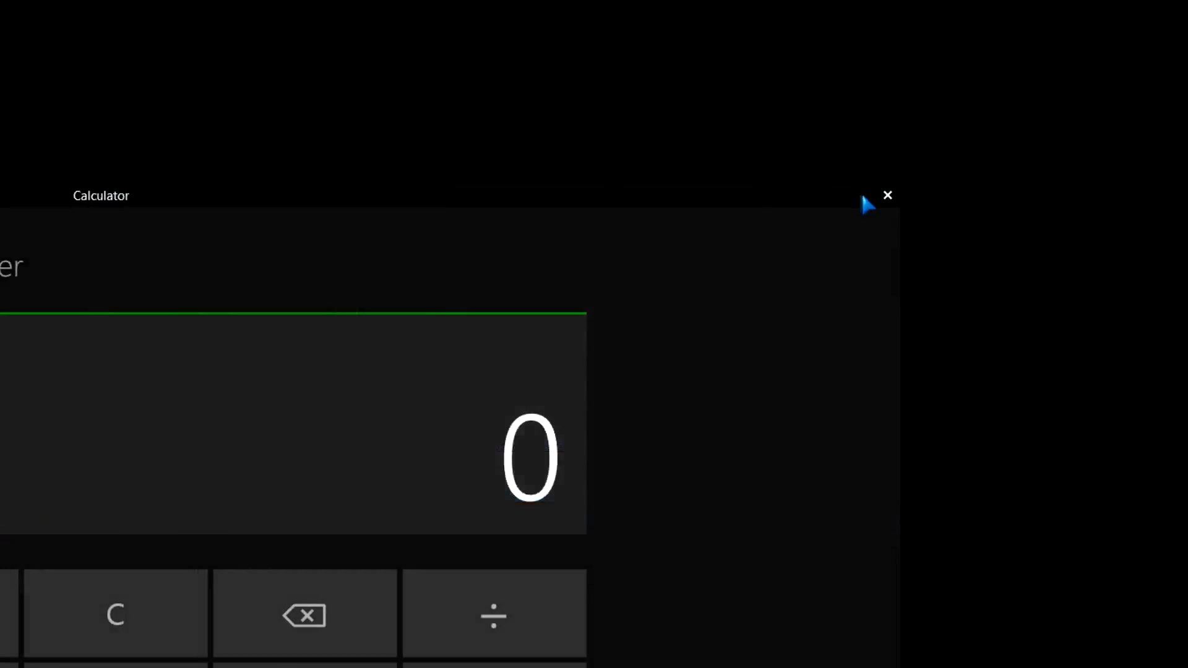
pyautogui.moveTo(887, 196)
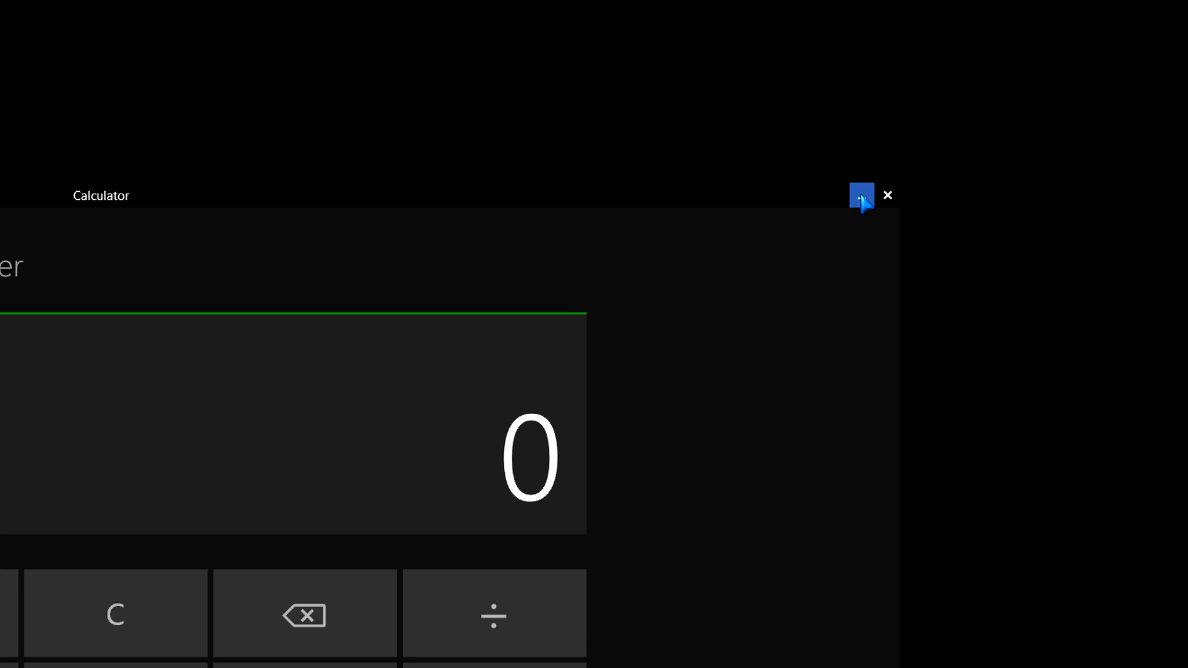
pyautogui.click(860, 195)
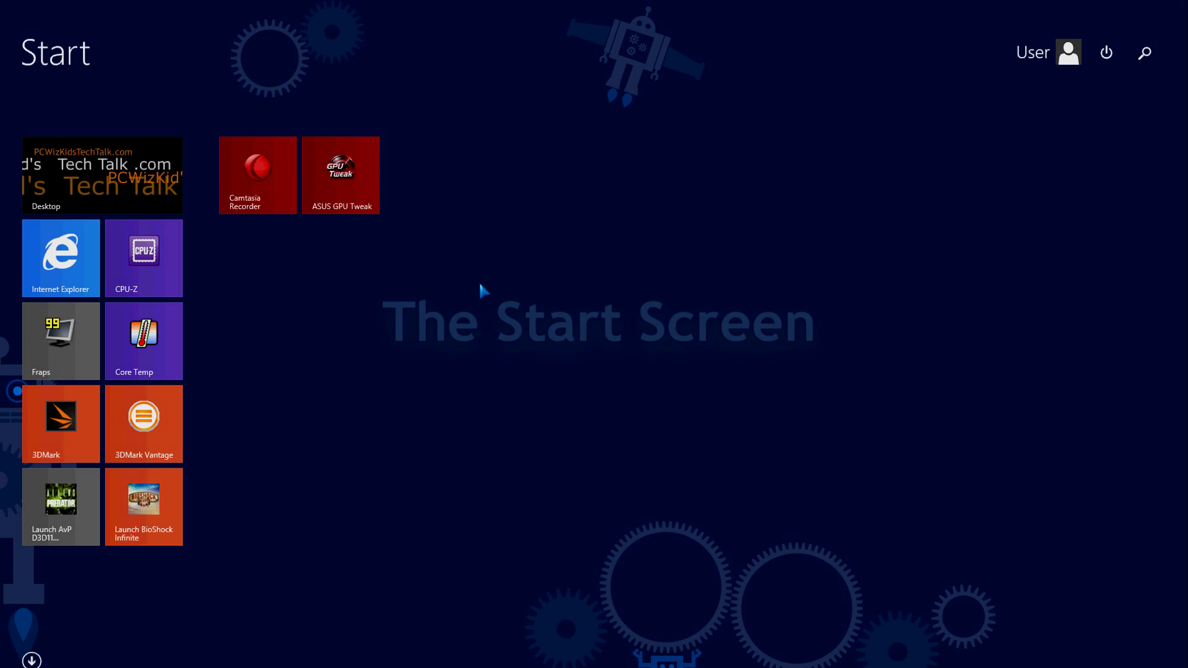
pyautogui.moveTo(519, 369)
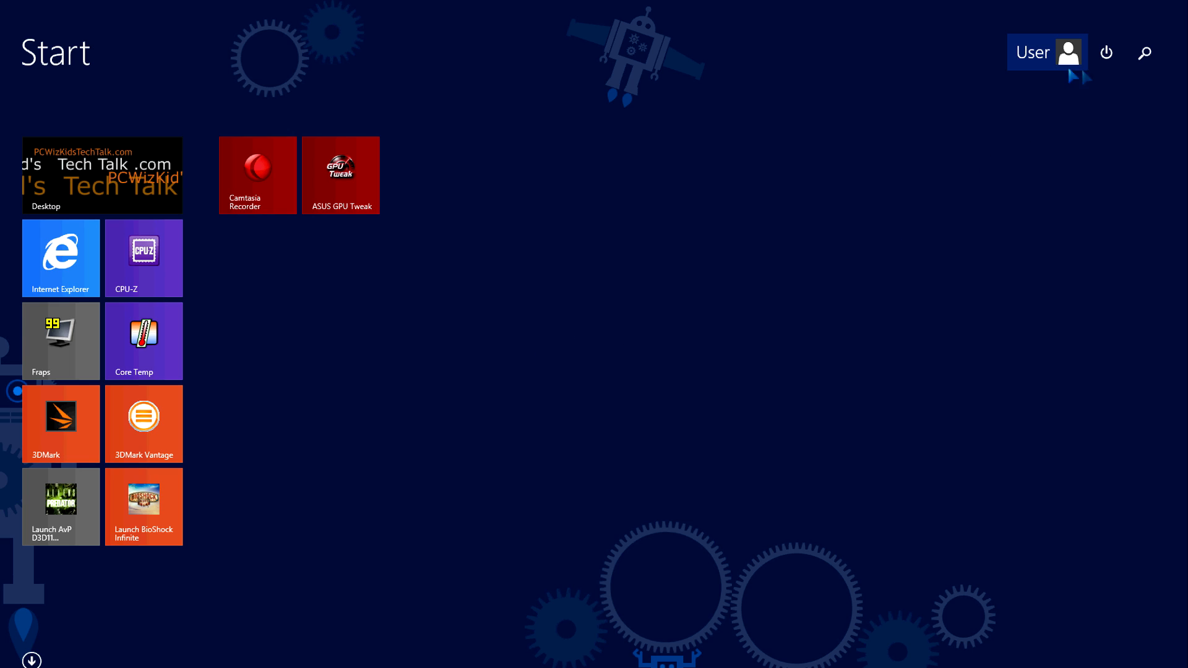
pyautogui.moveTo(1106, 51)
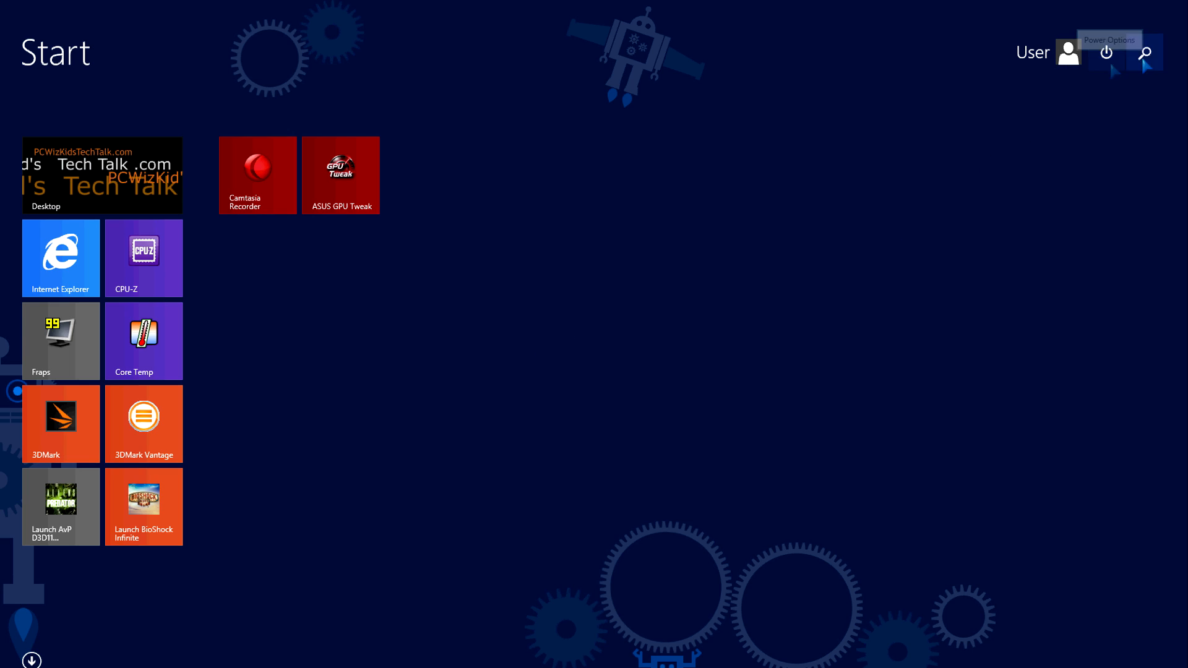
pyautogui.click(1106, 52)
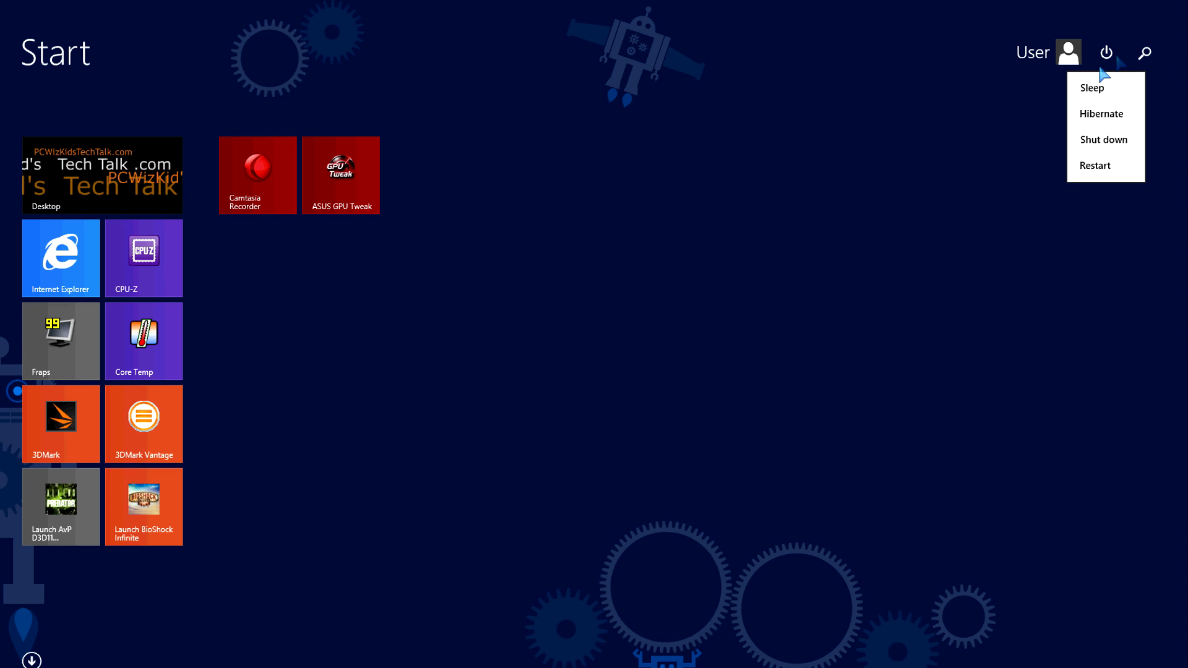
pyautogui.moveTo(1094, 184)
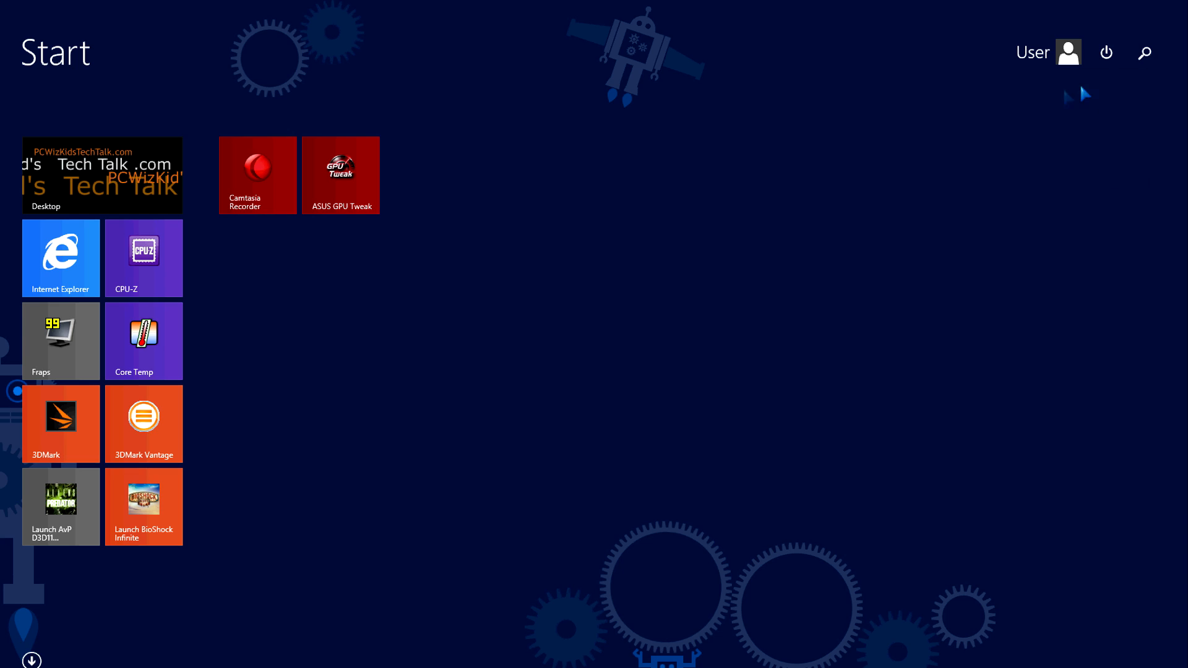
pyautogui.click(1145, 52)
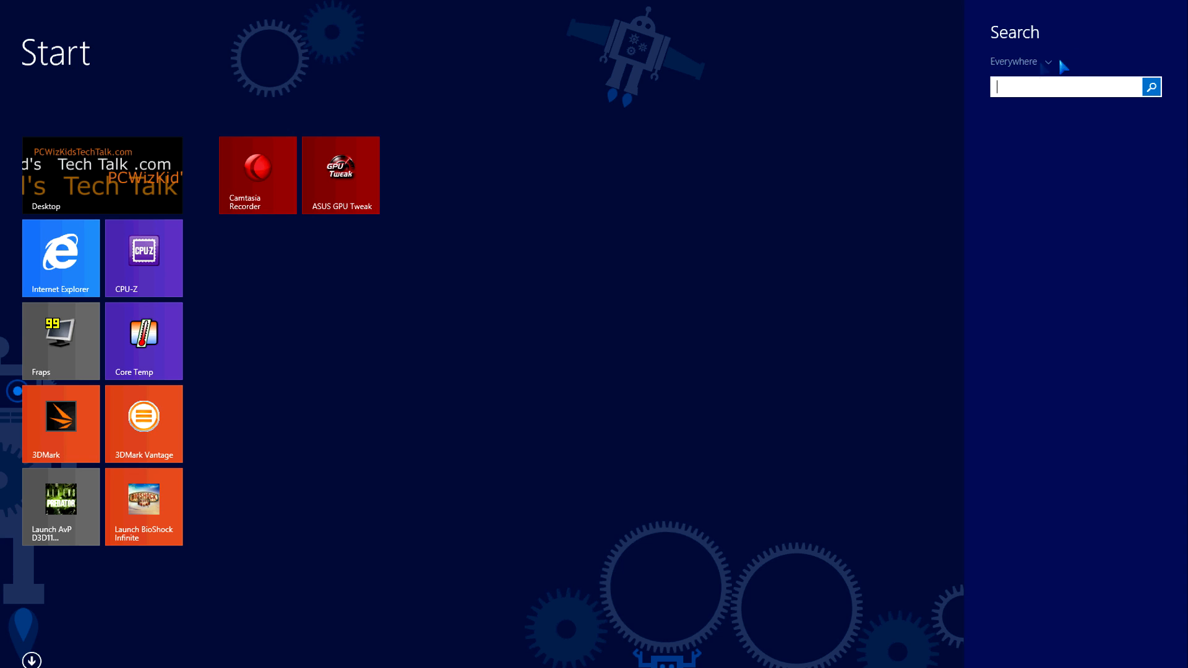
pyautogui.click(1019, 62)
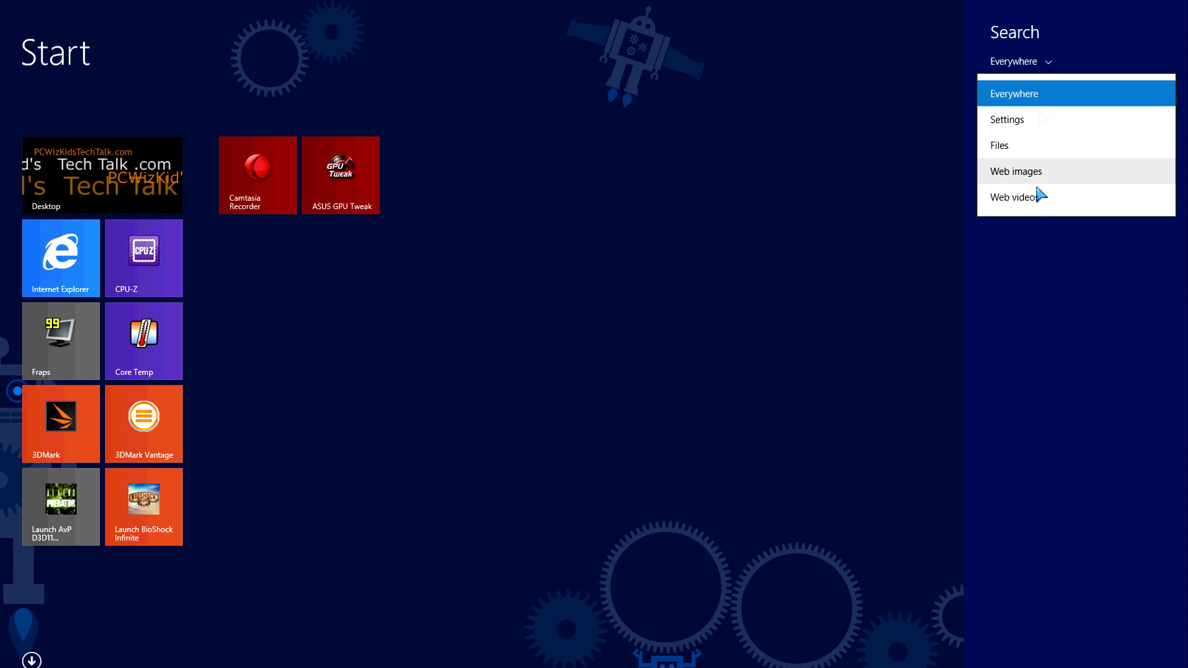
pyautogui.moveTo(949, 53)
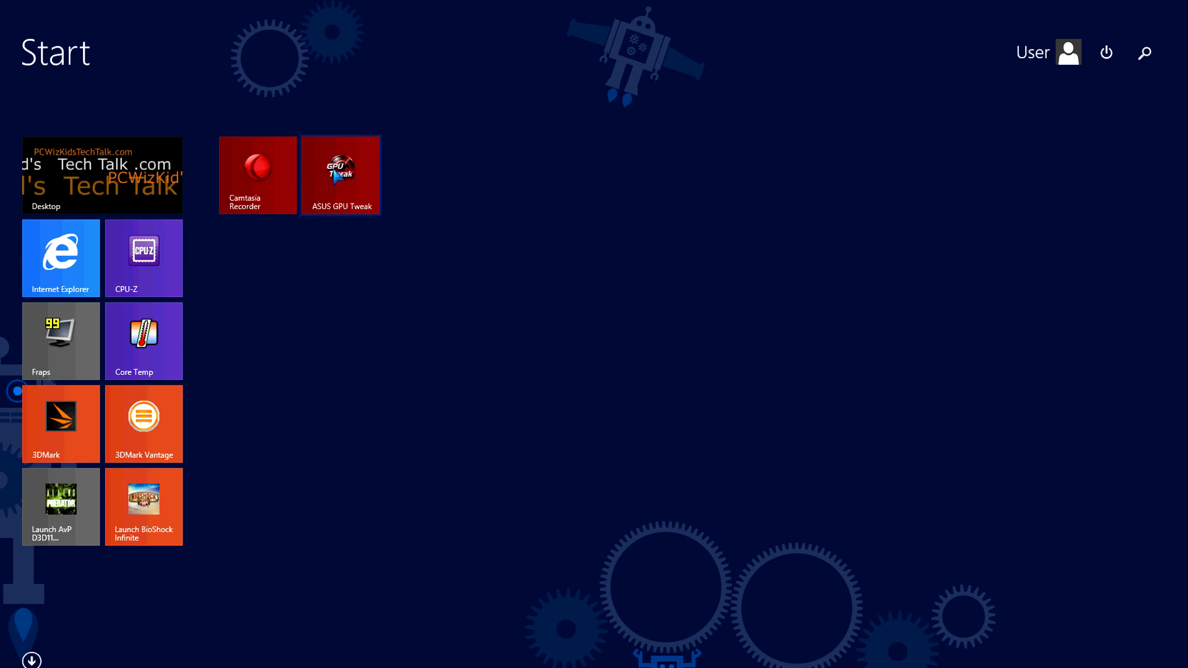
# - Show the tile options for ASUS GPU Tweak and Internet Explorer, then dismiss them
pyautogui.rightClick(340, 174)
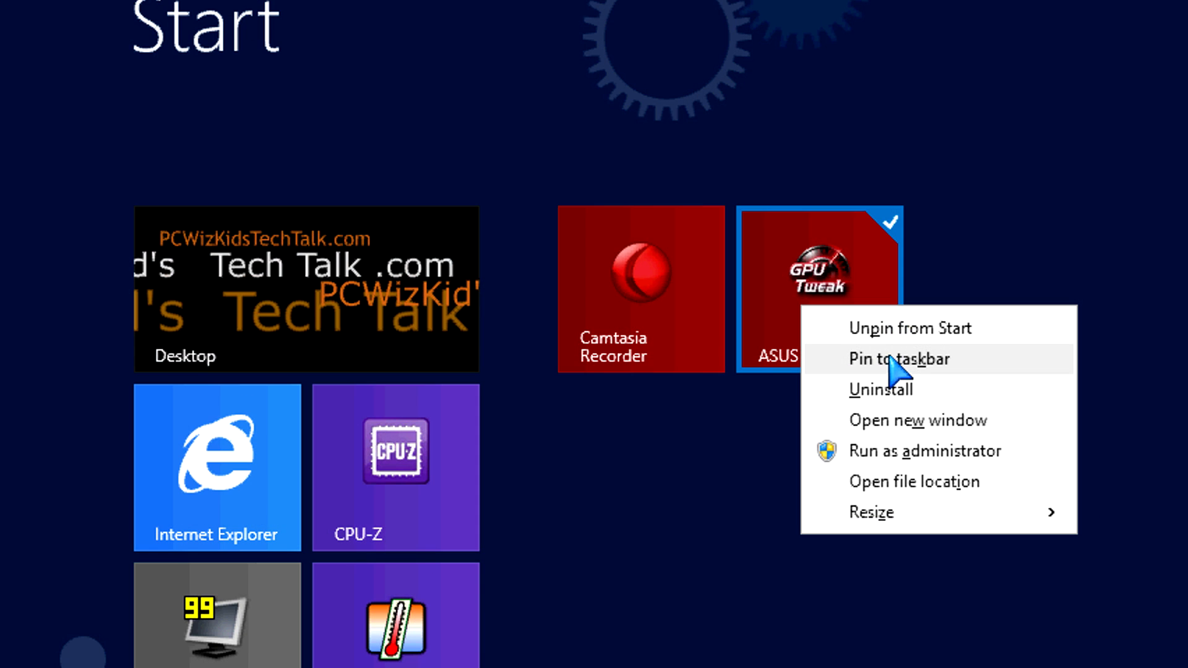
pyautogui.moveTo(898, 482)
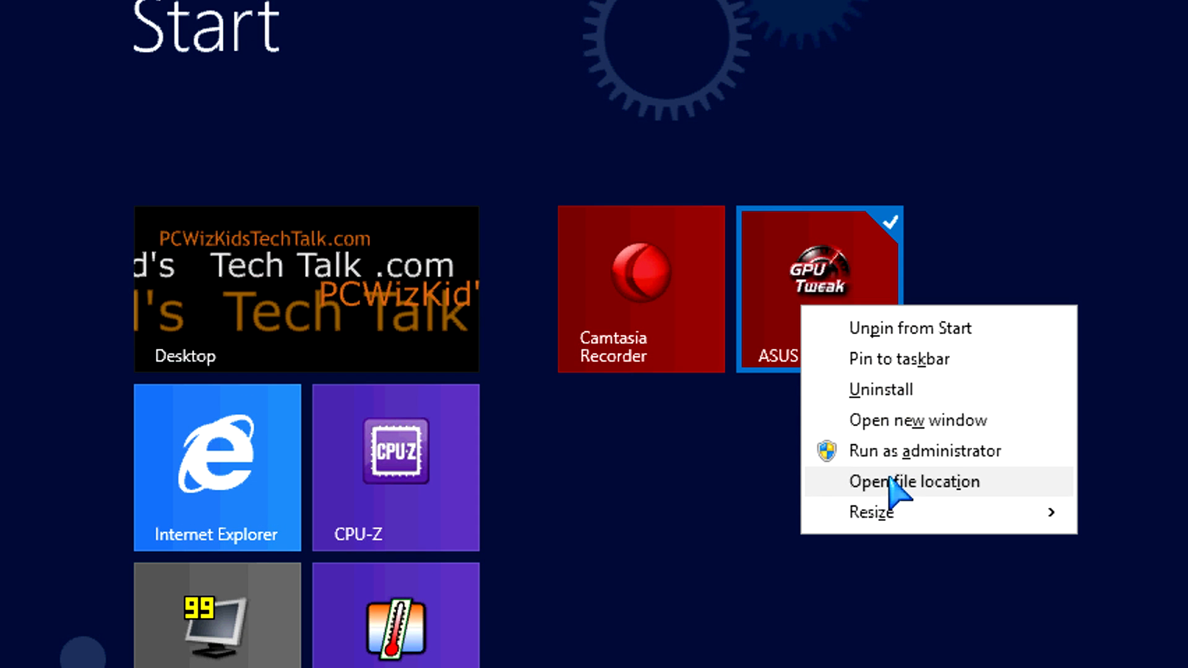
pyautogui.click(870, 510)
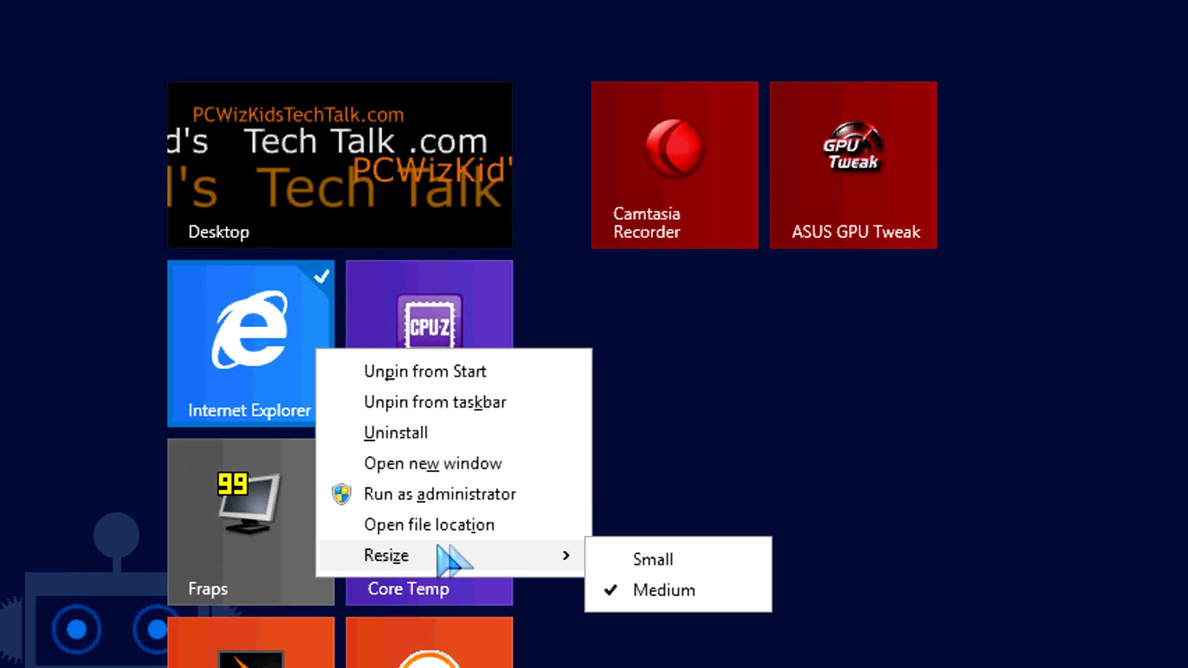
pyautogui.moveTo(599, 372)
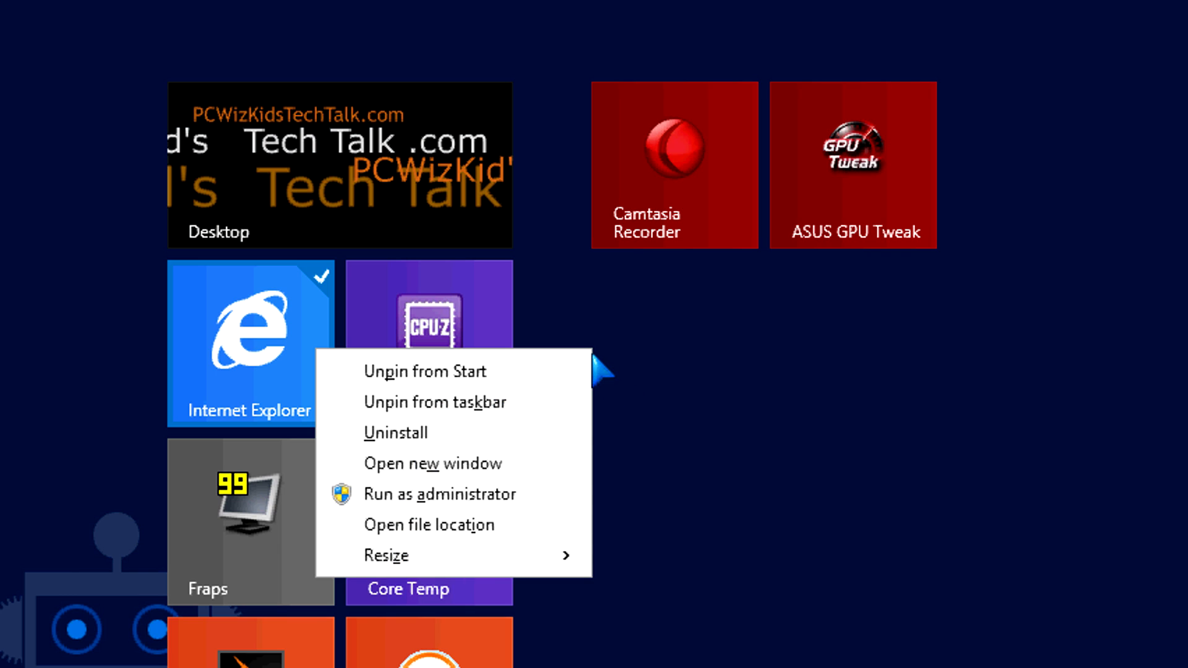
pyautogui.moveTo(670, 375)
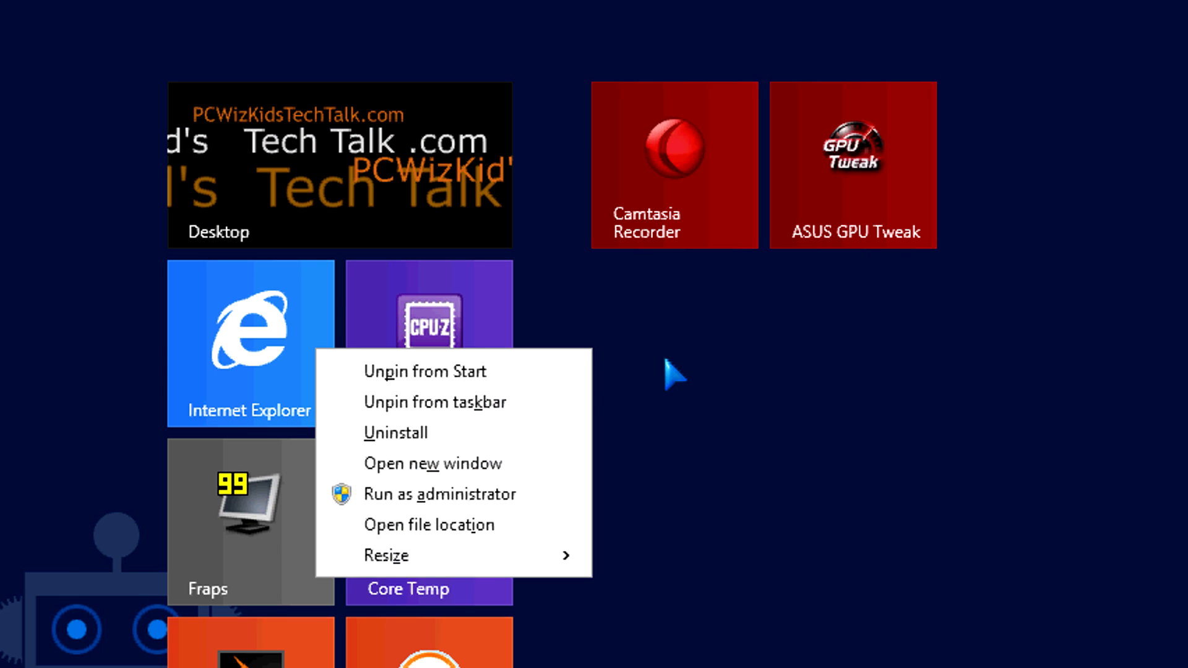
pyautogui.click(620, 394)
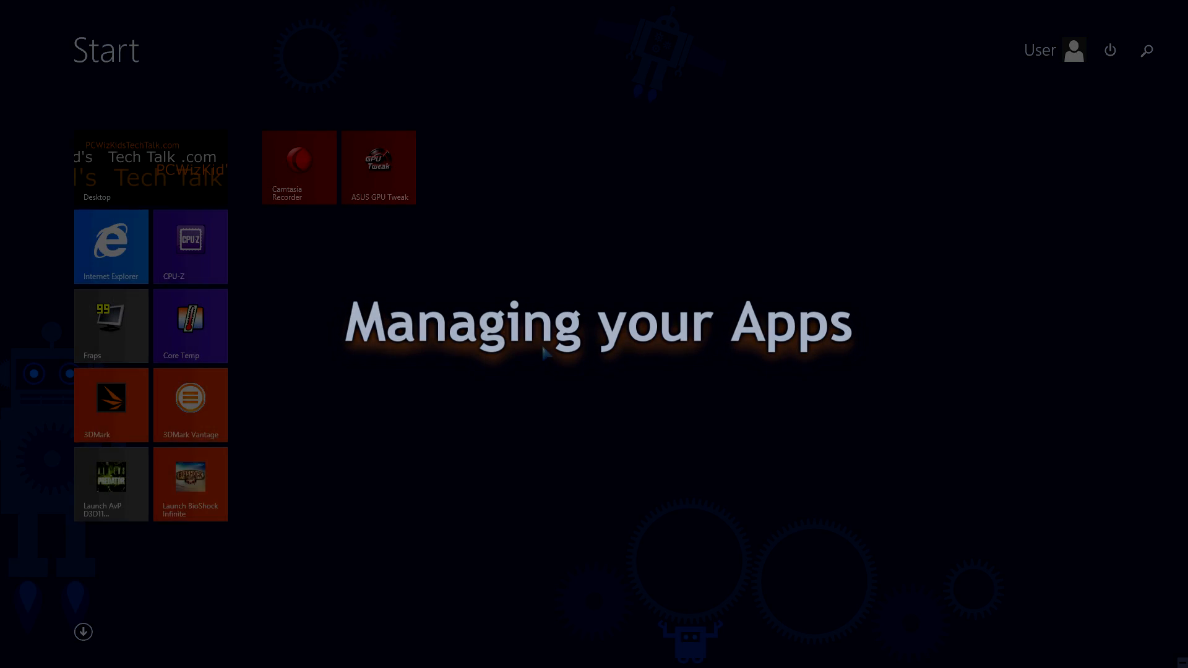
# - Show the Apps view and sort it by category, then back by name
pyautogui.click(84, 632)
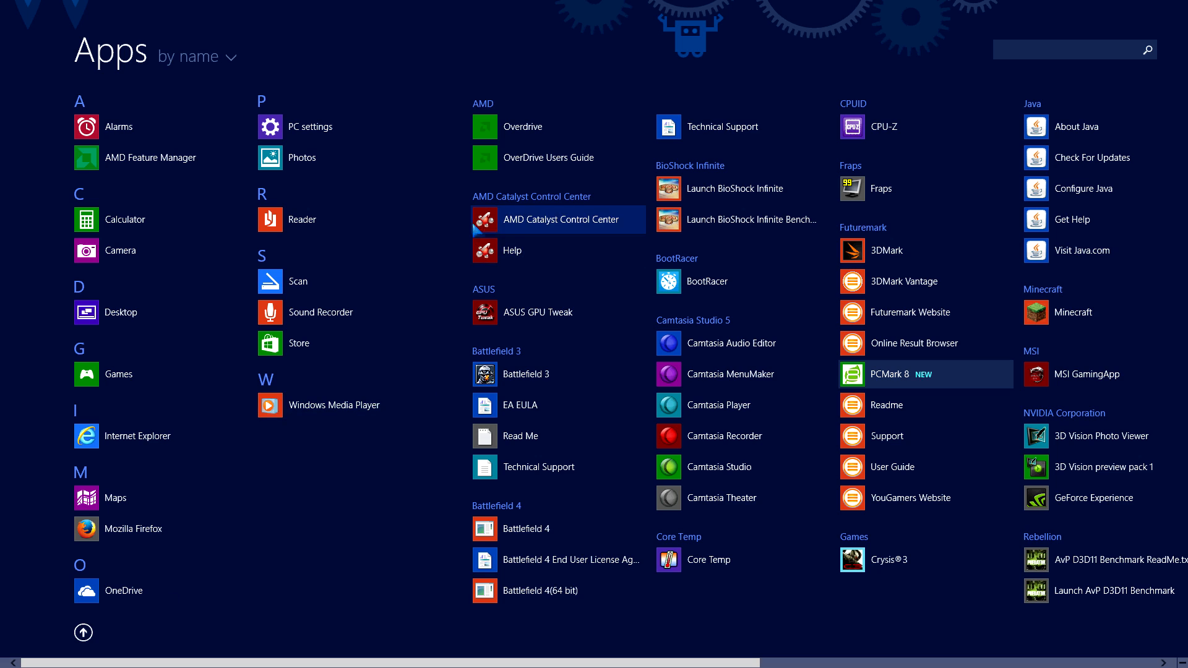
pyautogui.moveTo(445, 203)
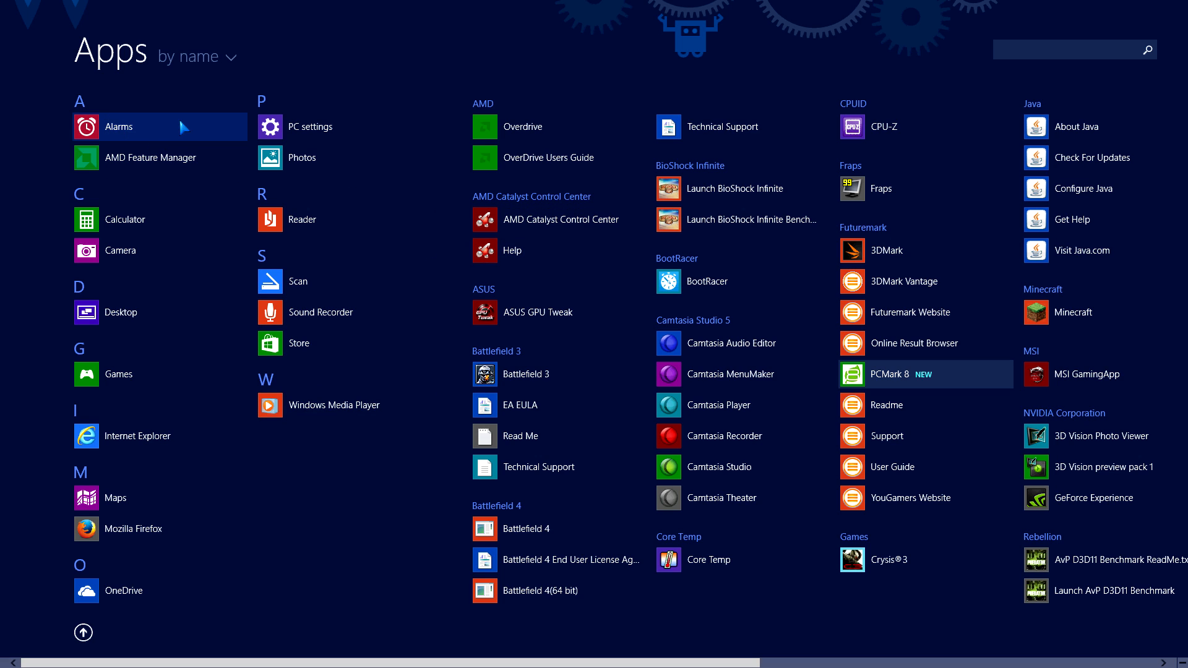
pyautogui.click(189, 56)
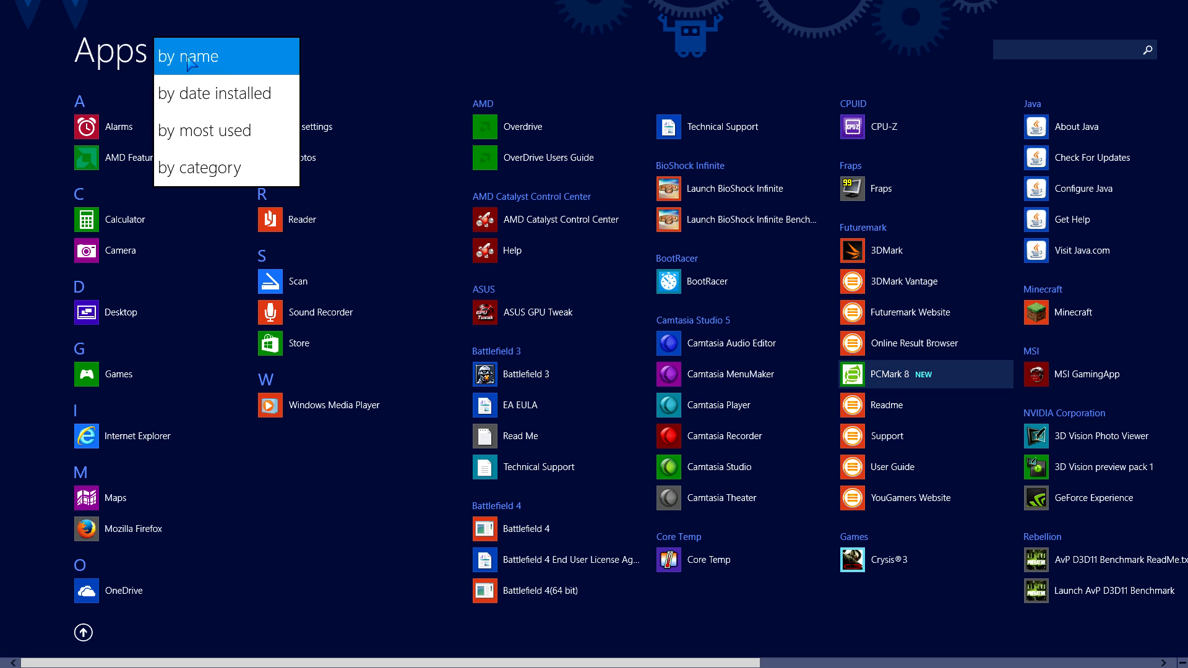
pyautogui.moveTo(201, 167)
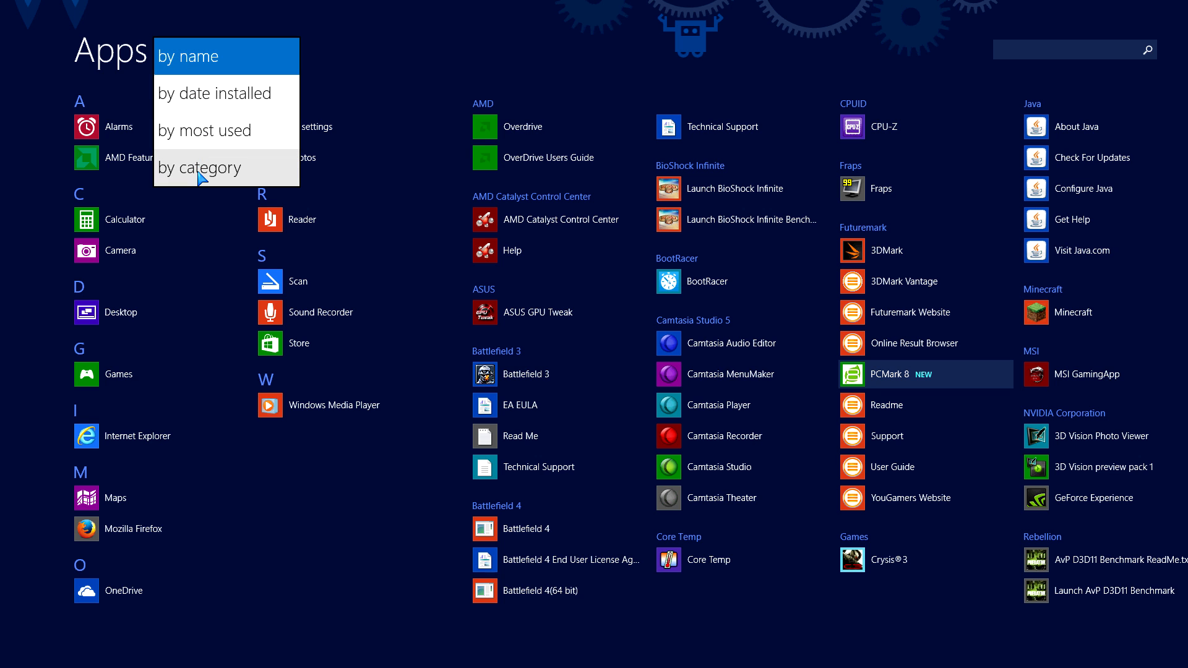
pyautogui.click(199, 168)
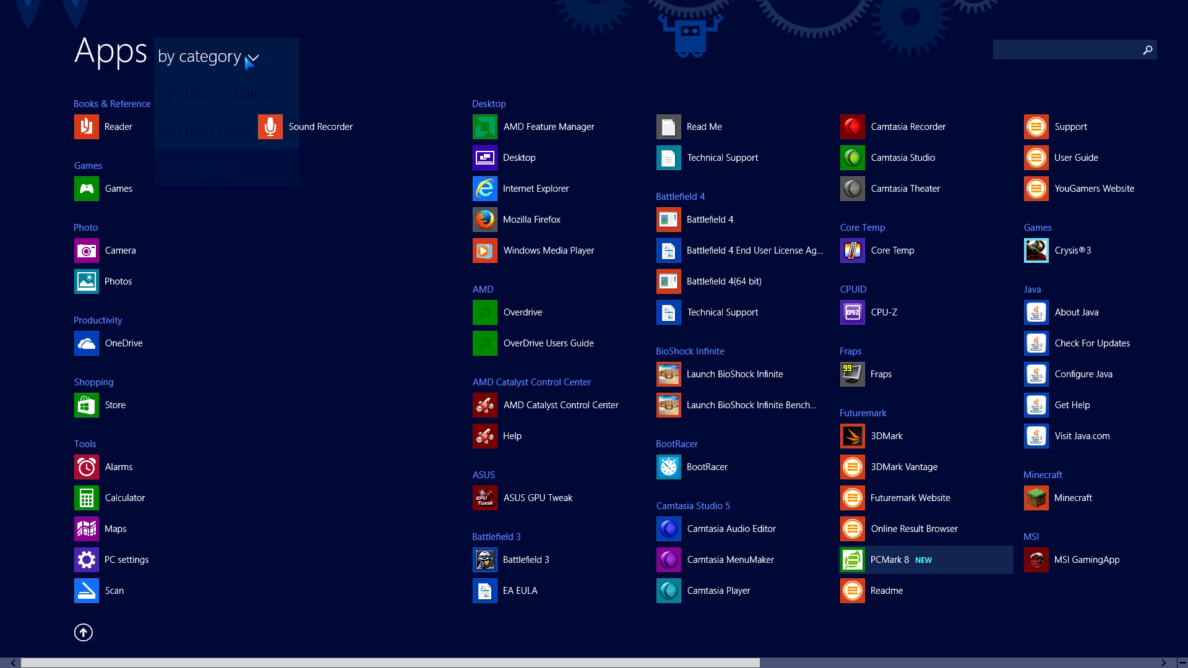
pyautogui.click(199, 168)
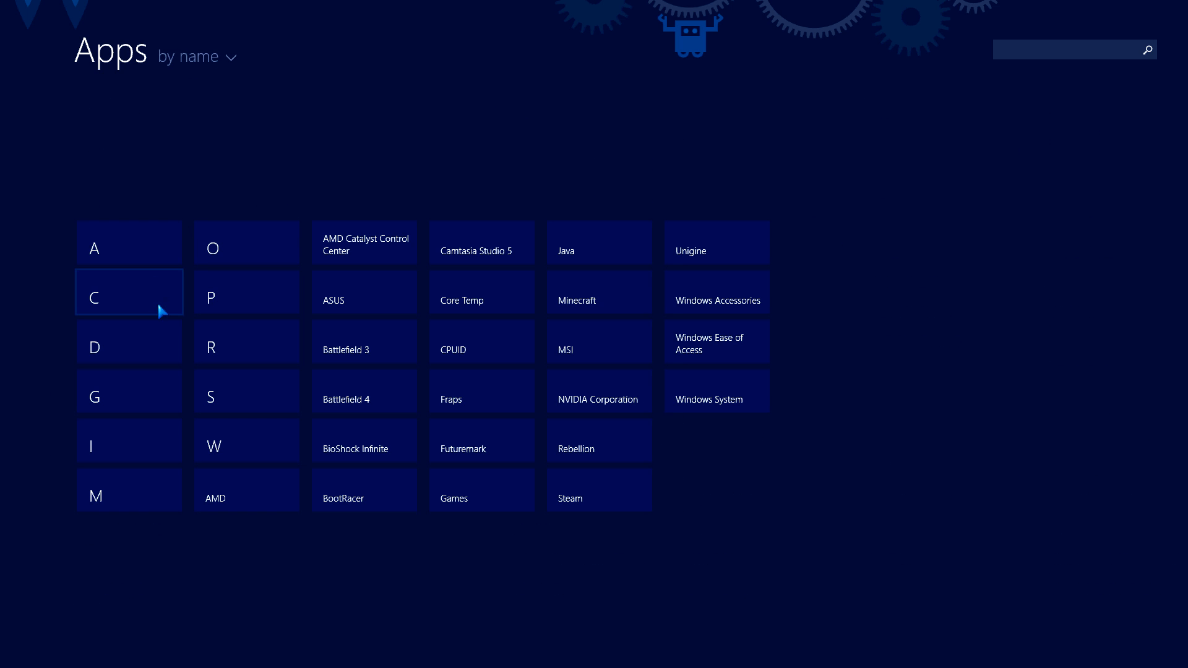
pyautogui.moveTo(348, 311)
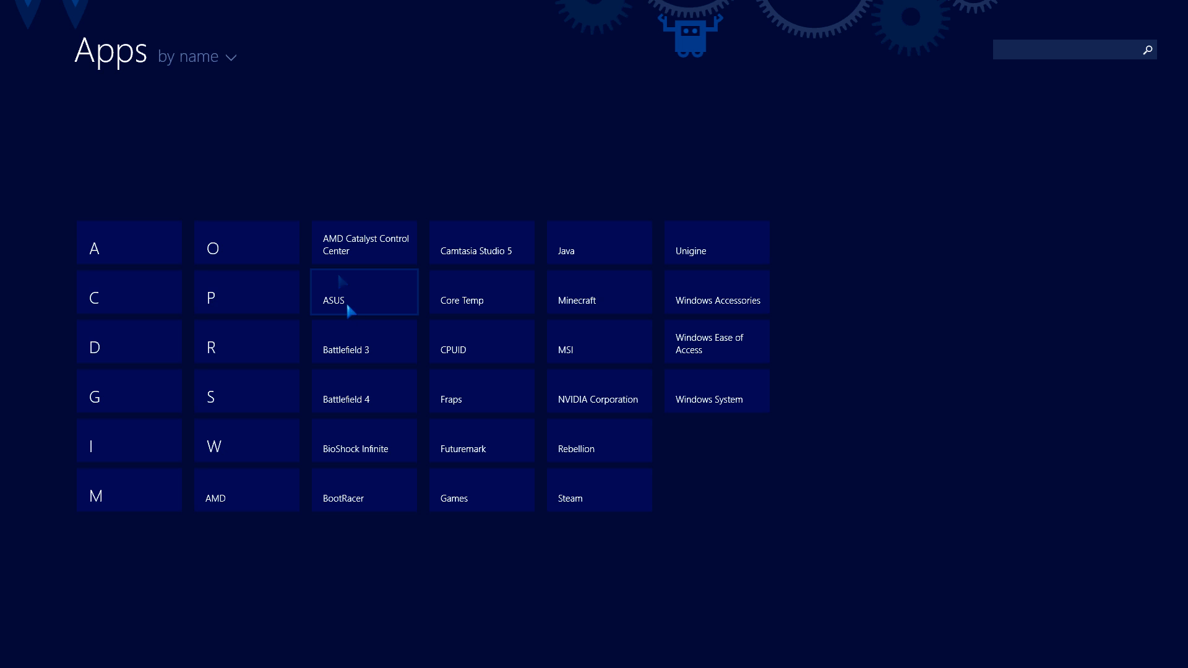
pyautogui.moveTo(141, 243)
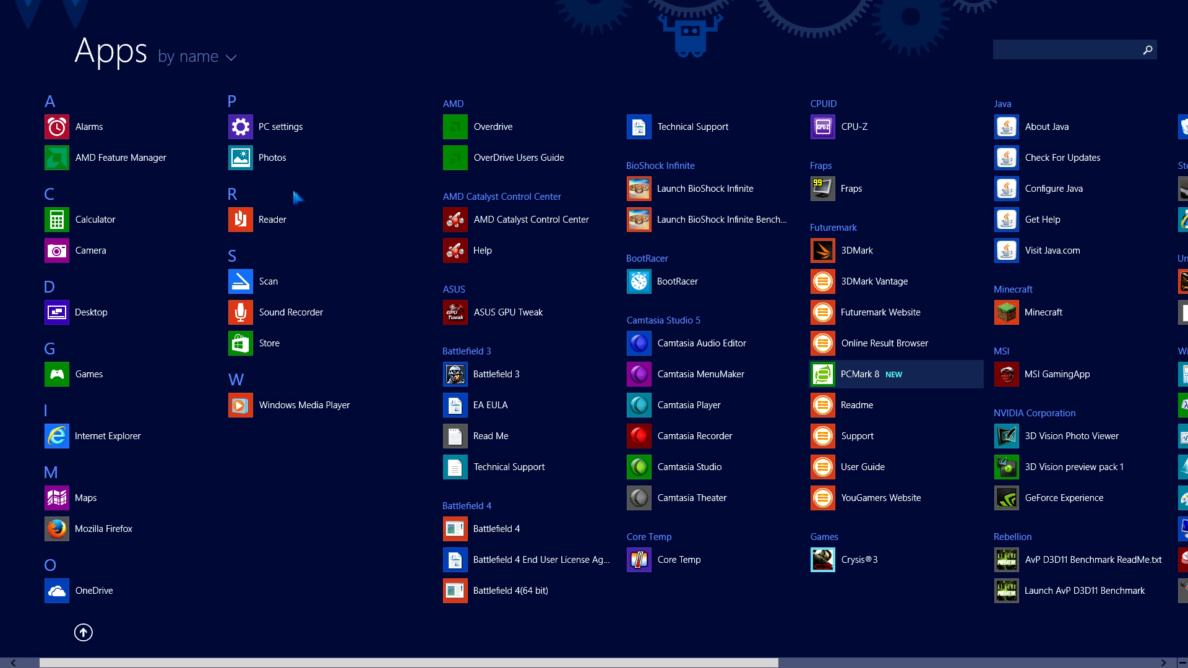
# - Show the Reader app's pin and uninstall options, then launch OneDrive
pyautogui.hscroll(3)
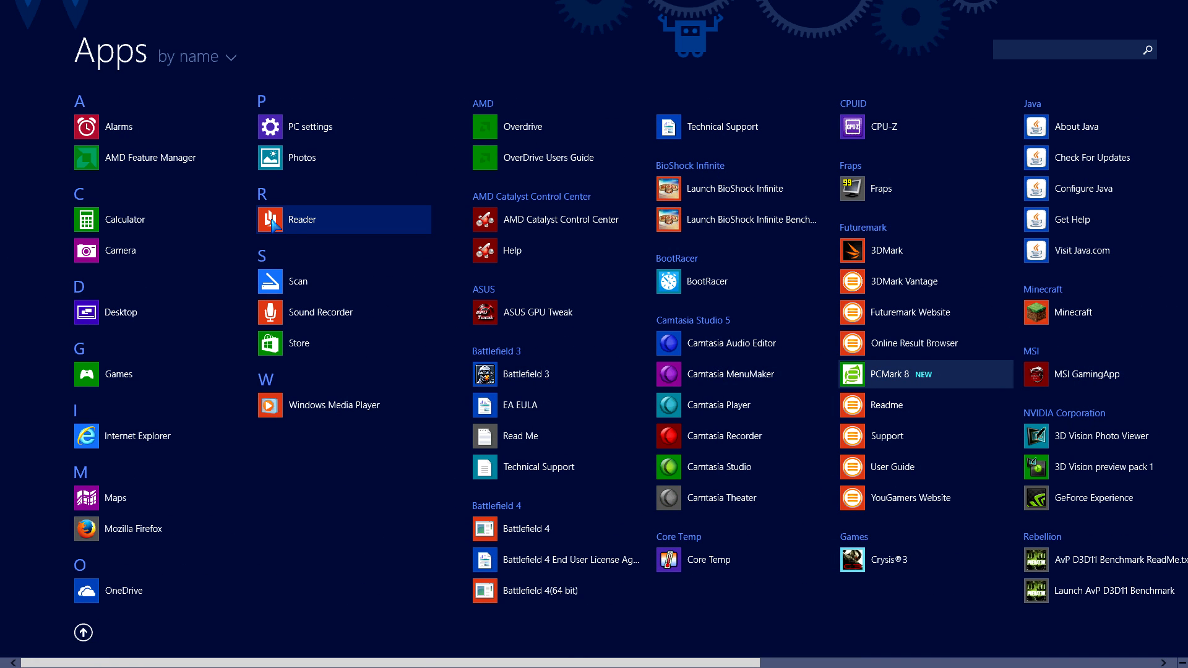
pyautogui.rightClick(303, 219)
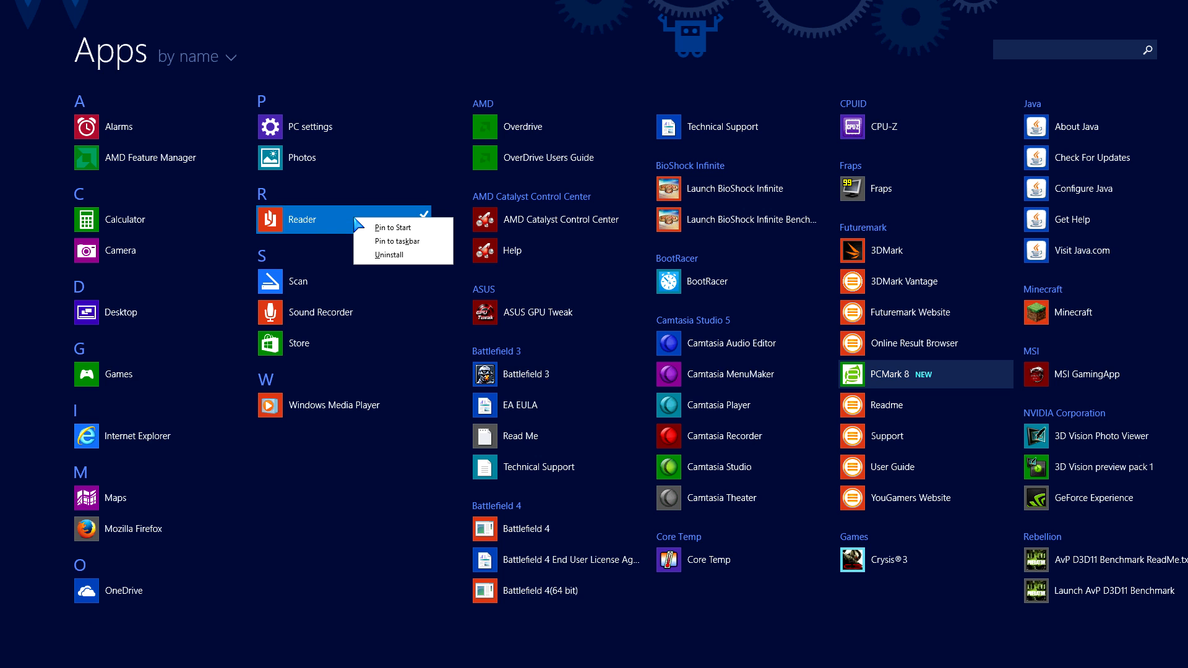
pyautogui.click(182, 523)
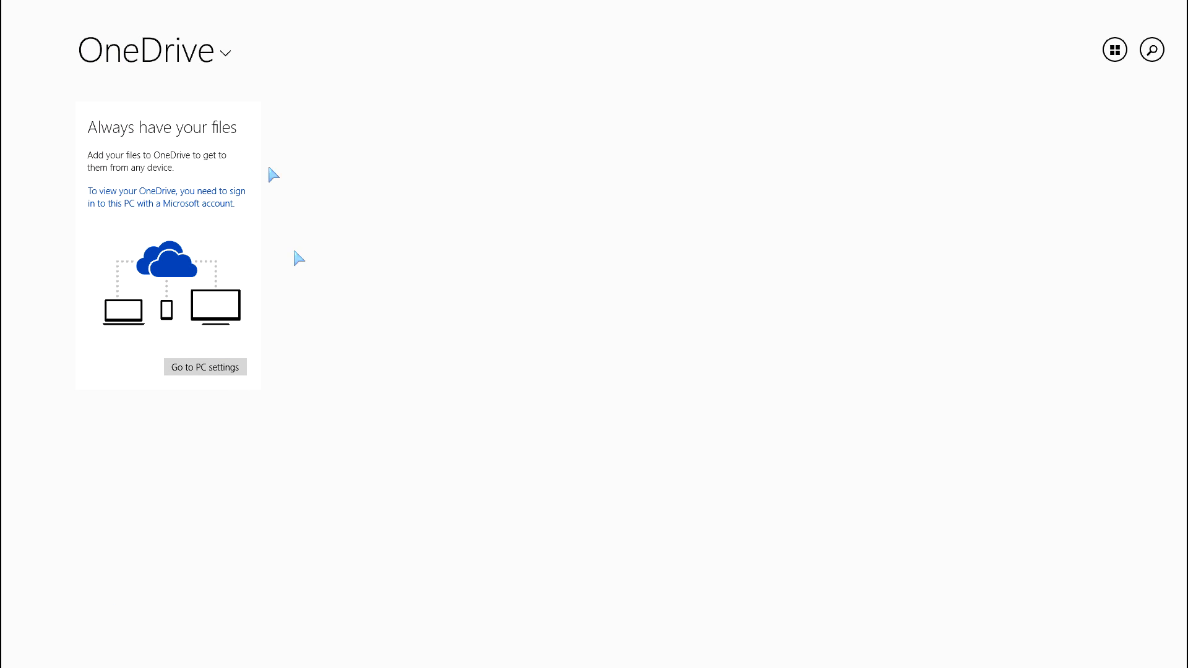
pyautogui.moveTo(207, 141)
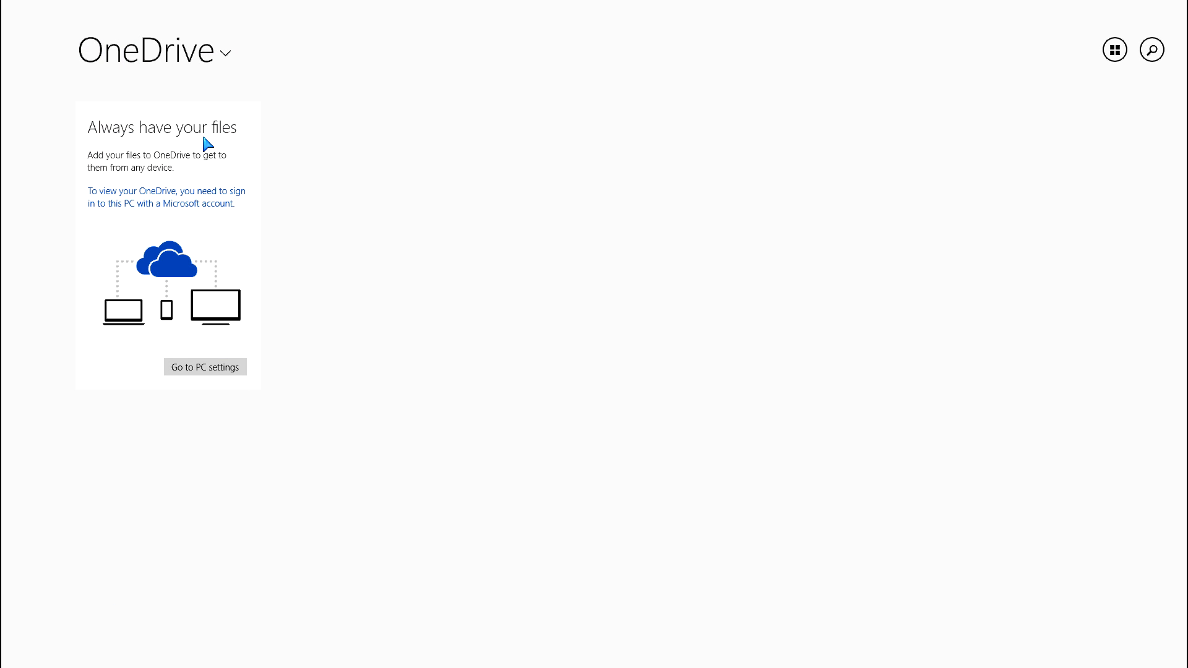
pyautogui.moveTo(203, 138)
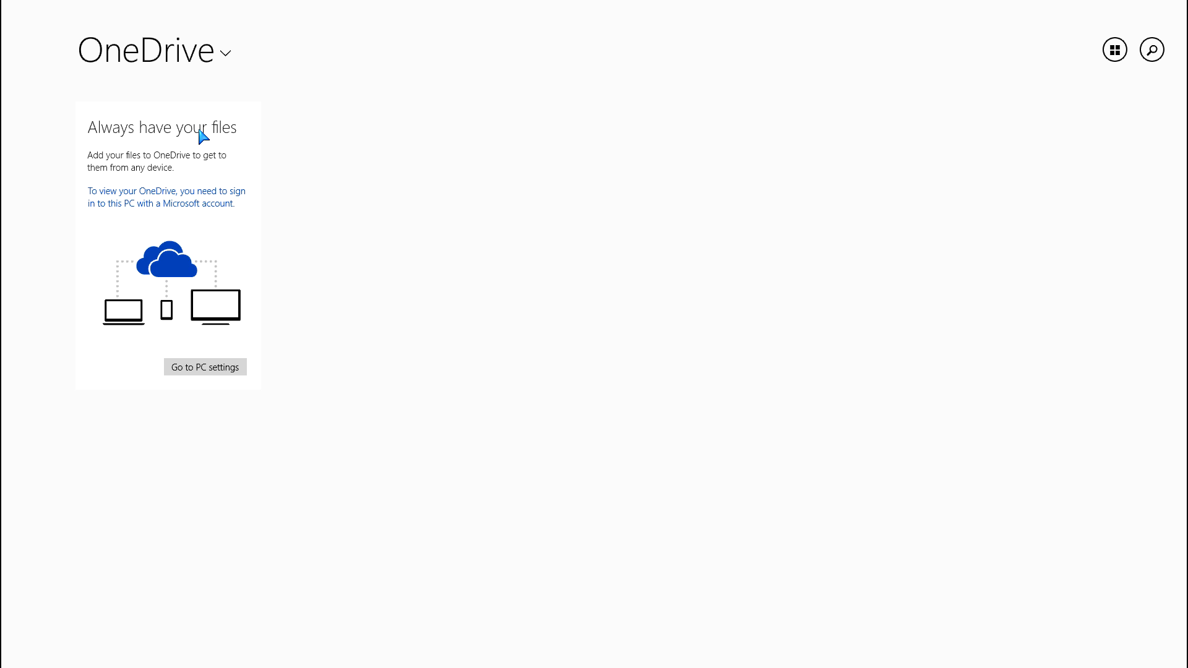
pyautogui.moveTo(210, 148)
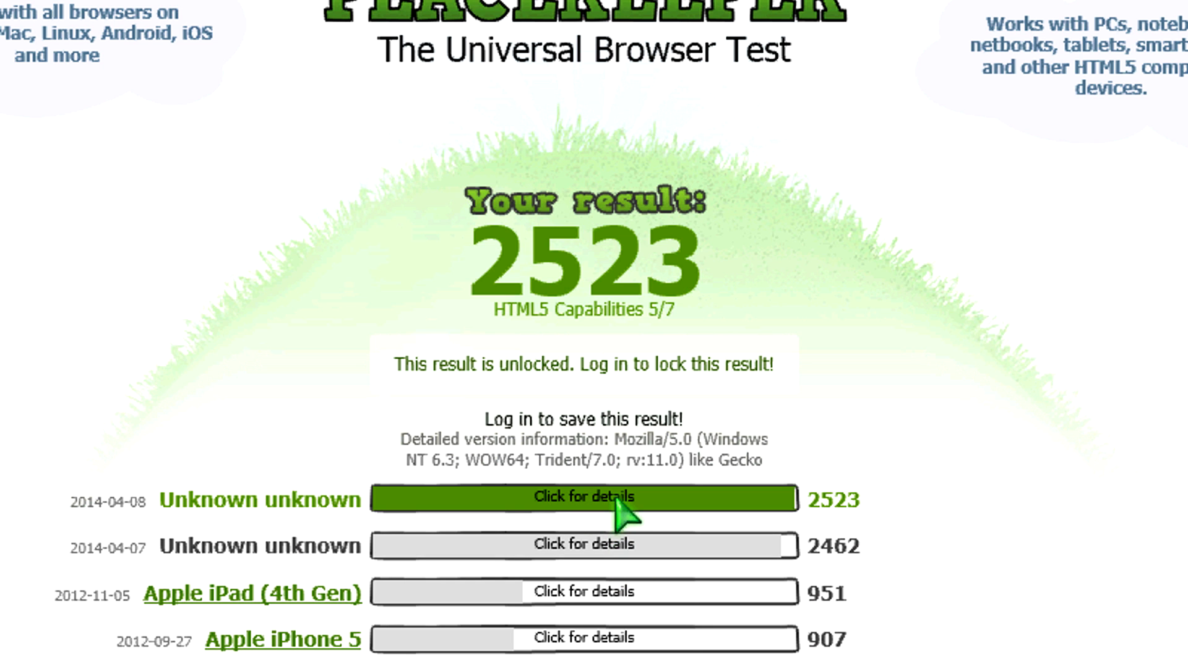
pyautogui.moveTo(597, 357)
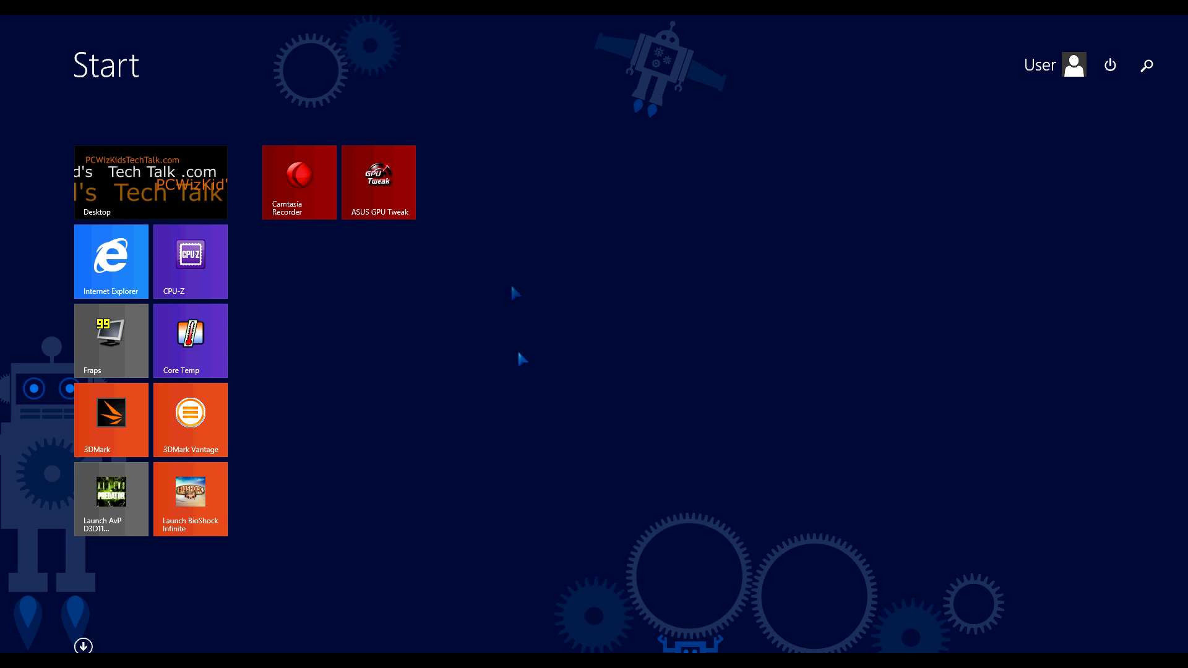
pyautogui.moveTo(549, 367)
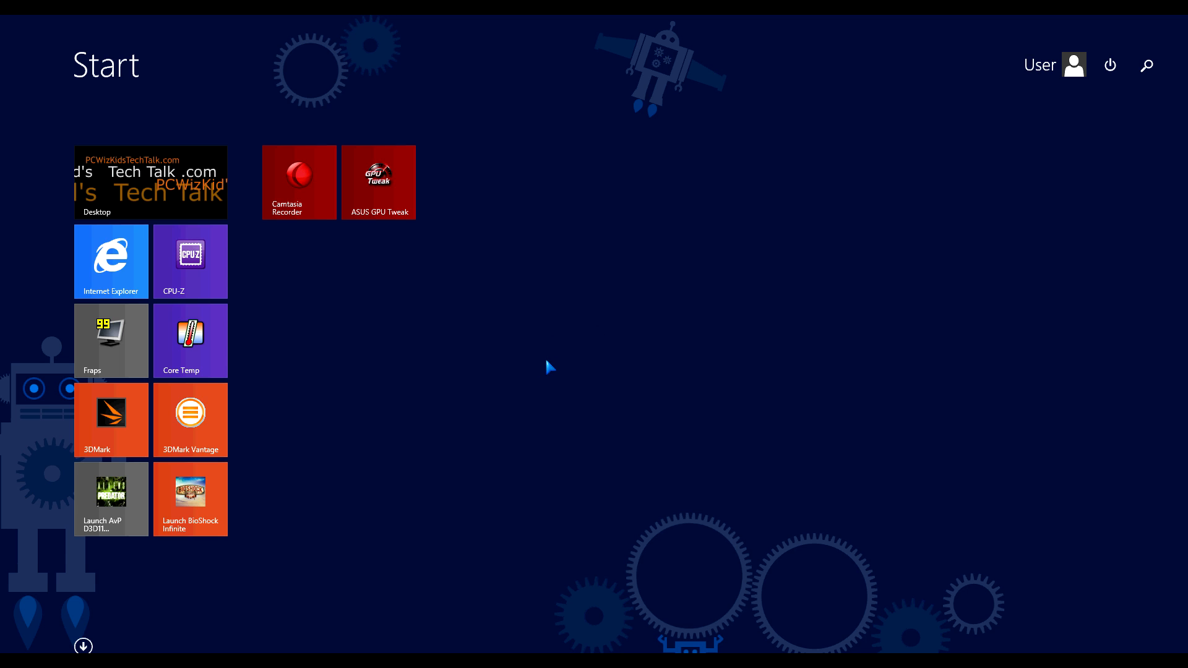
pyautogui.moveTo(1054, 65)
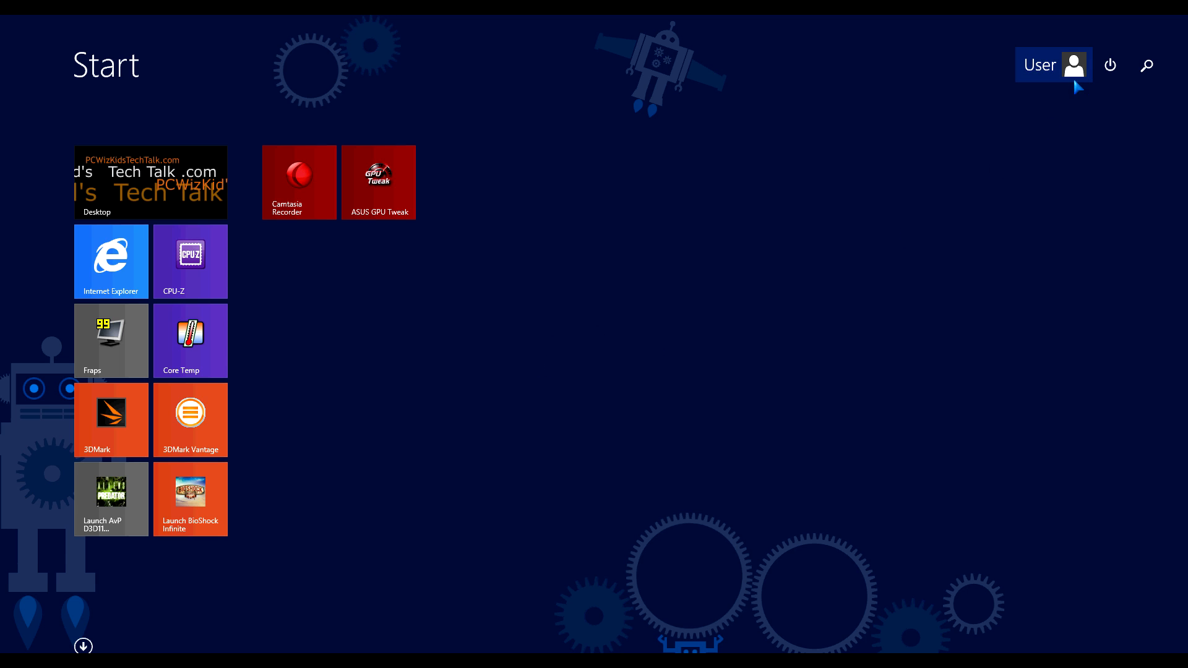
pyautogui.moveTo(1147, 65)
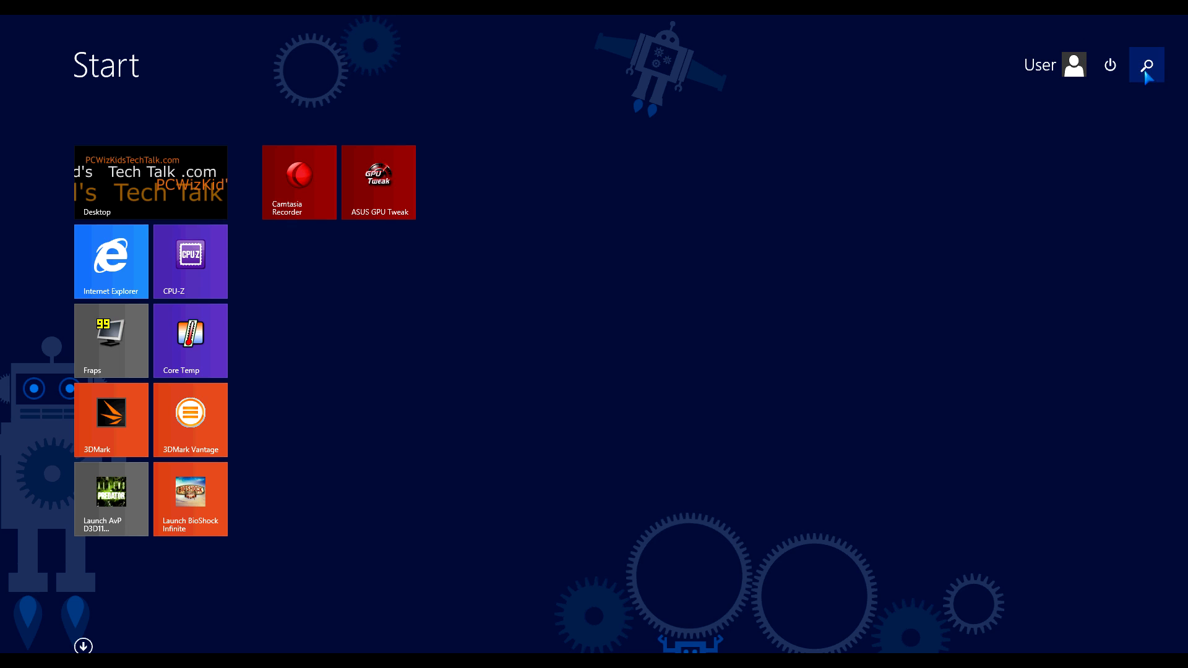
# - Show the Start screen power menu with Sleep, Hibernate, Shut down and Restart
pyautogui.click(1109, 65)
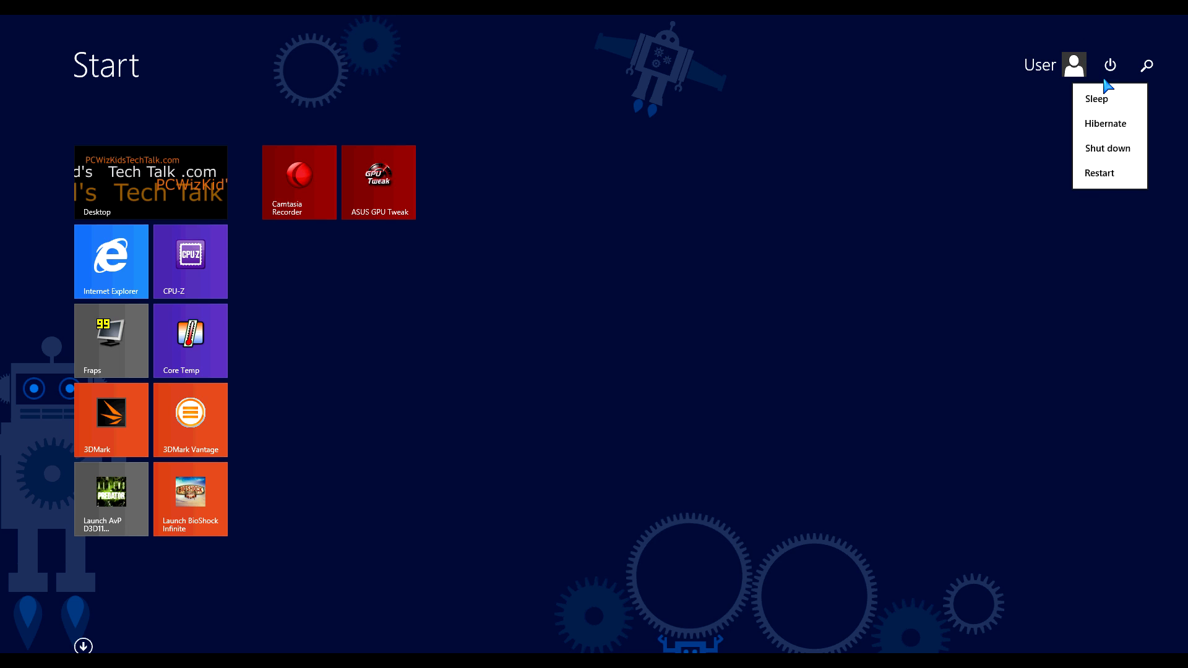
pyautogui.moveTo(1100, 174)
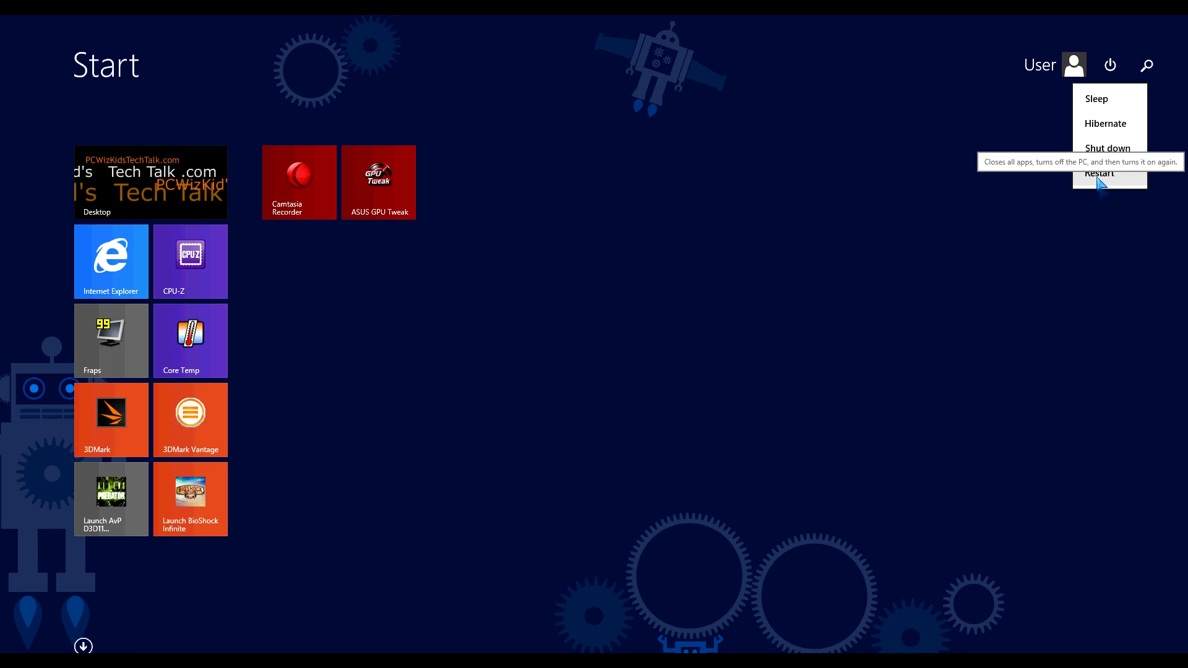